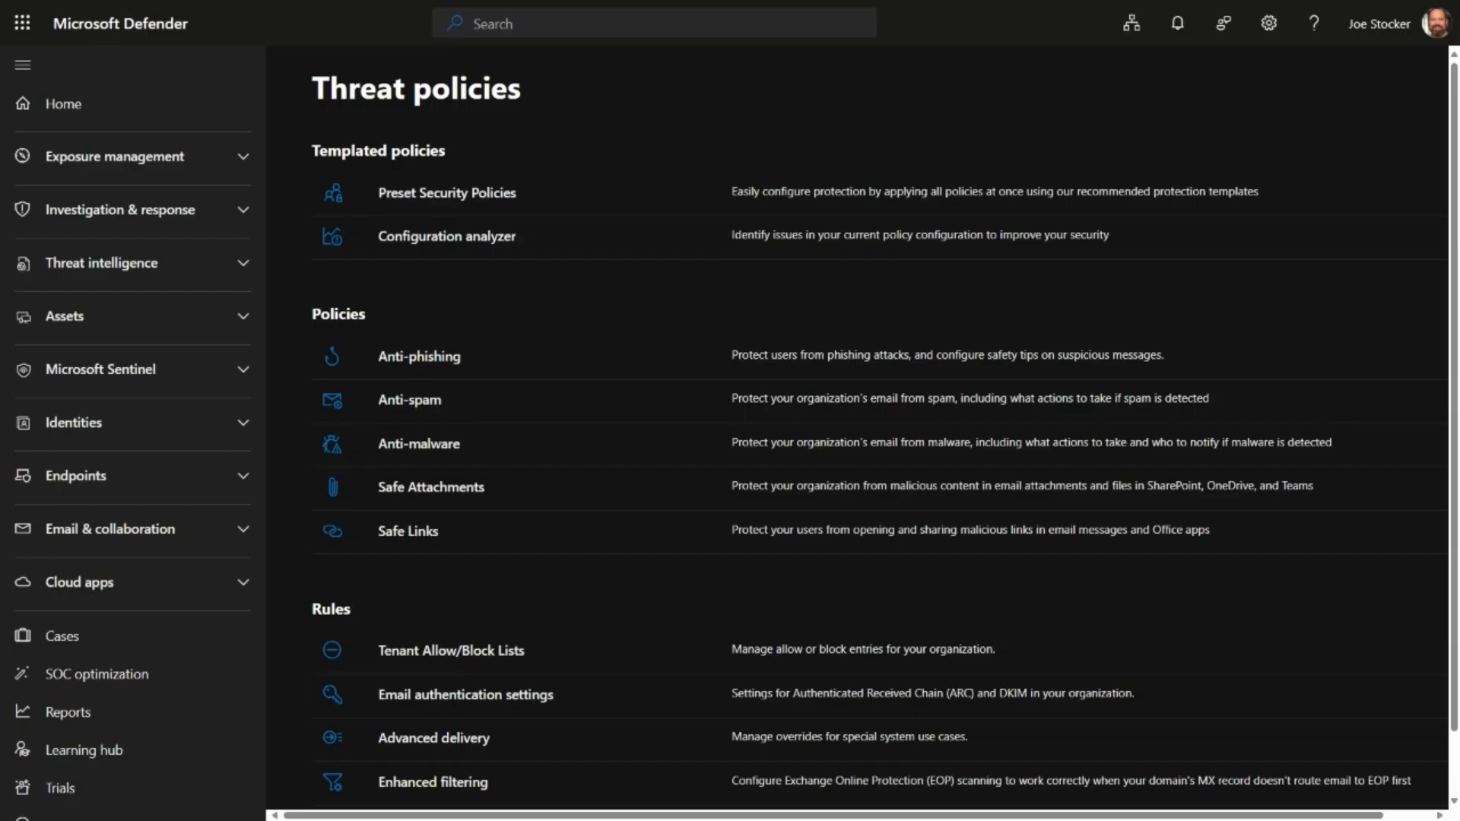
pyautogui.moveTo(110, 530)
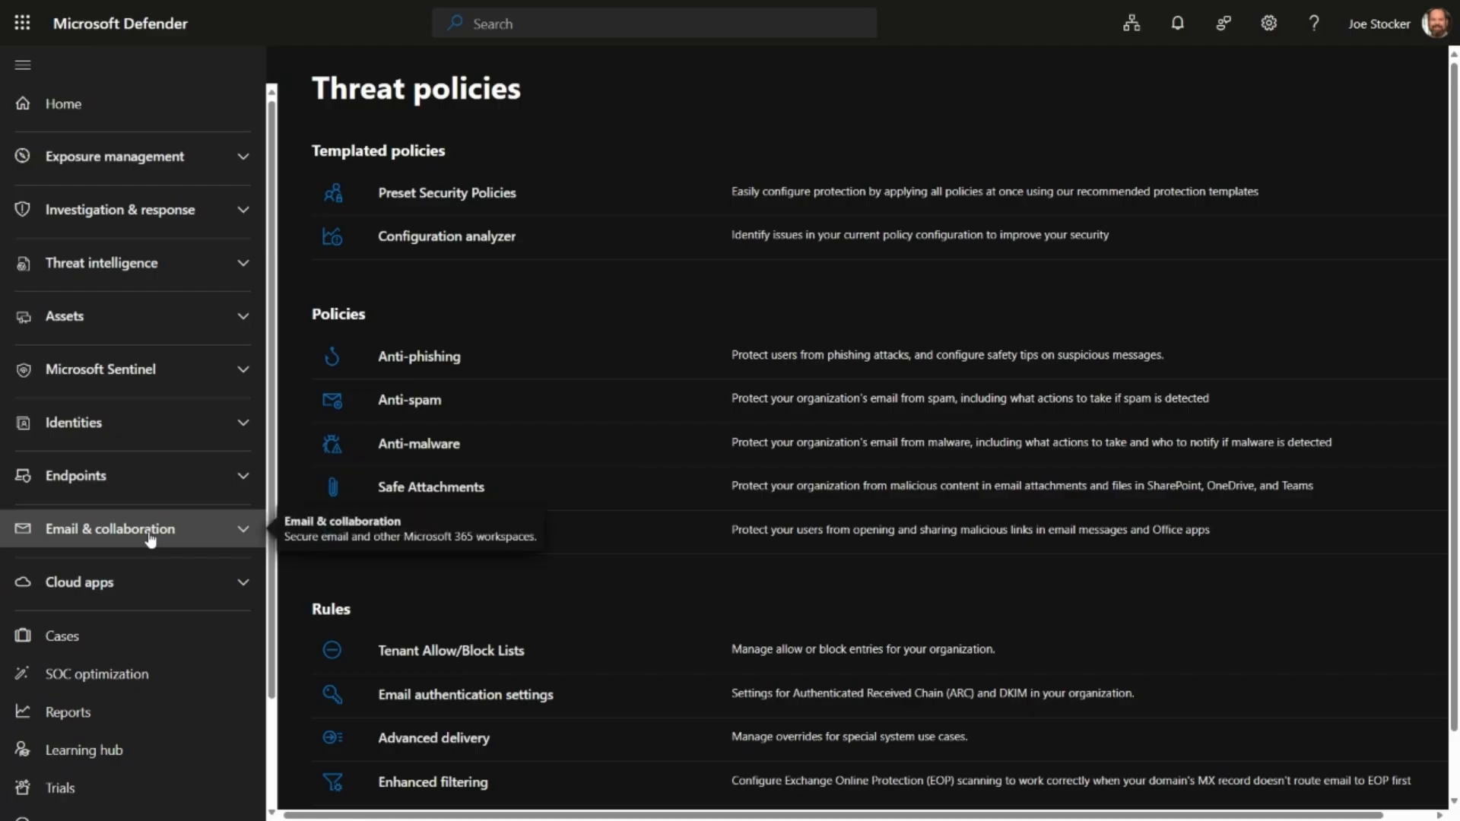
# Step: Expand Email & collaboration in the Defender navigation pane
pyautogui.click(111, 528)
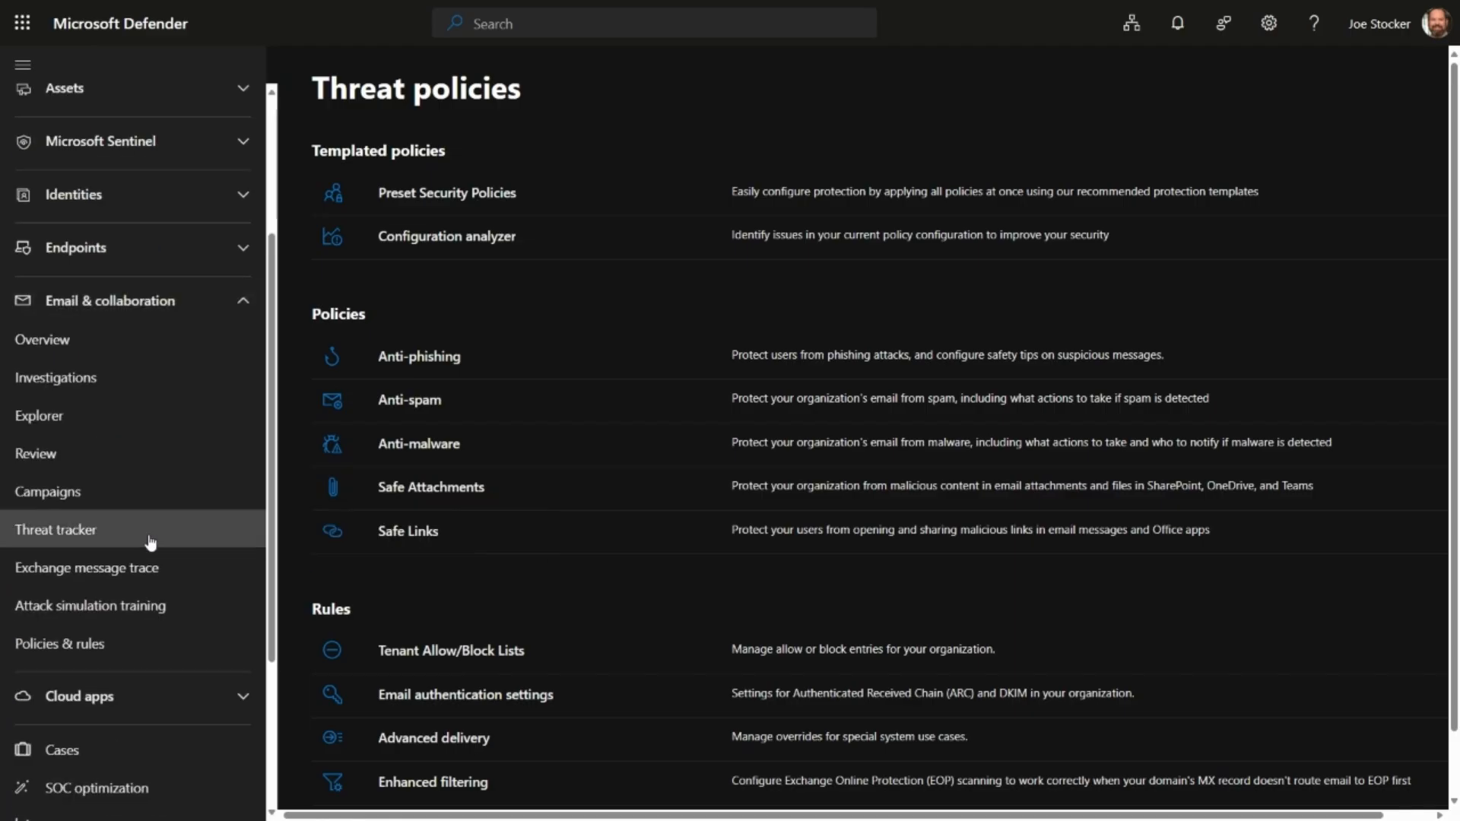
pyautogui.click(59, 643)
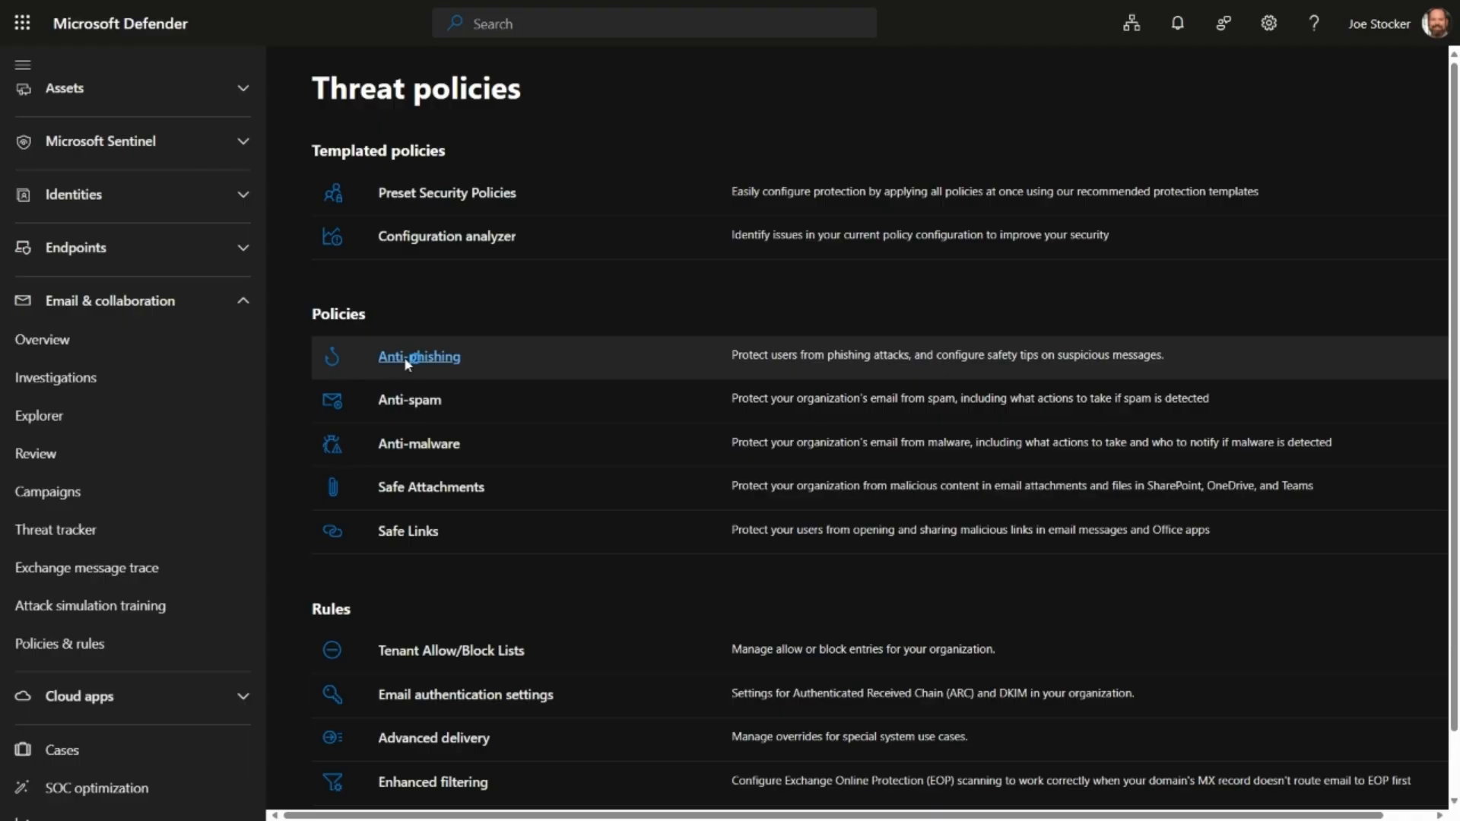
# Step: Go to Anti-phishing policies and open the Patriot Anti-Phishing Policy details
pyautogui.click(418, 356)
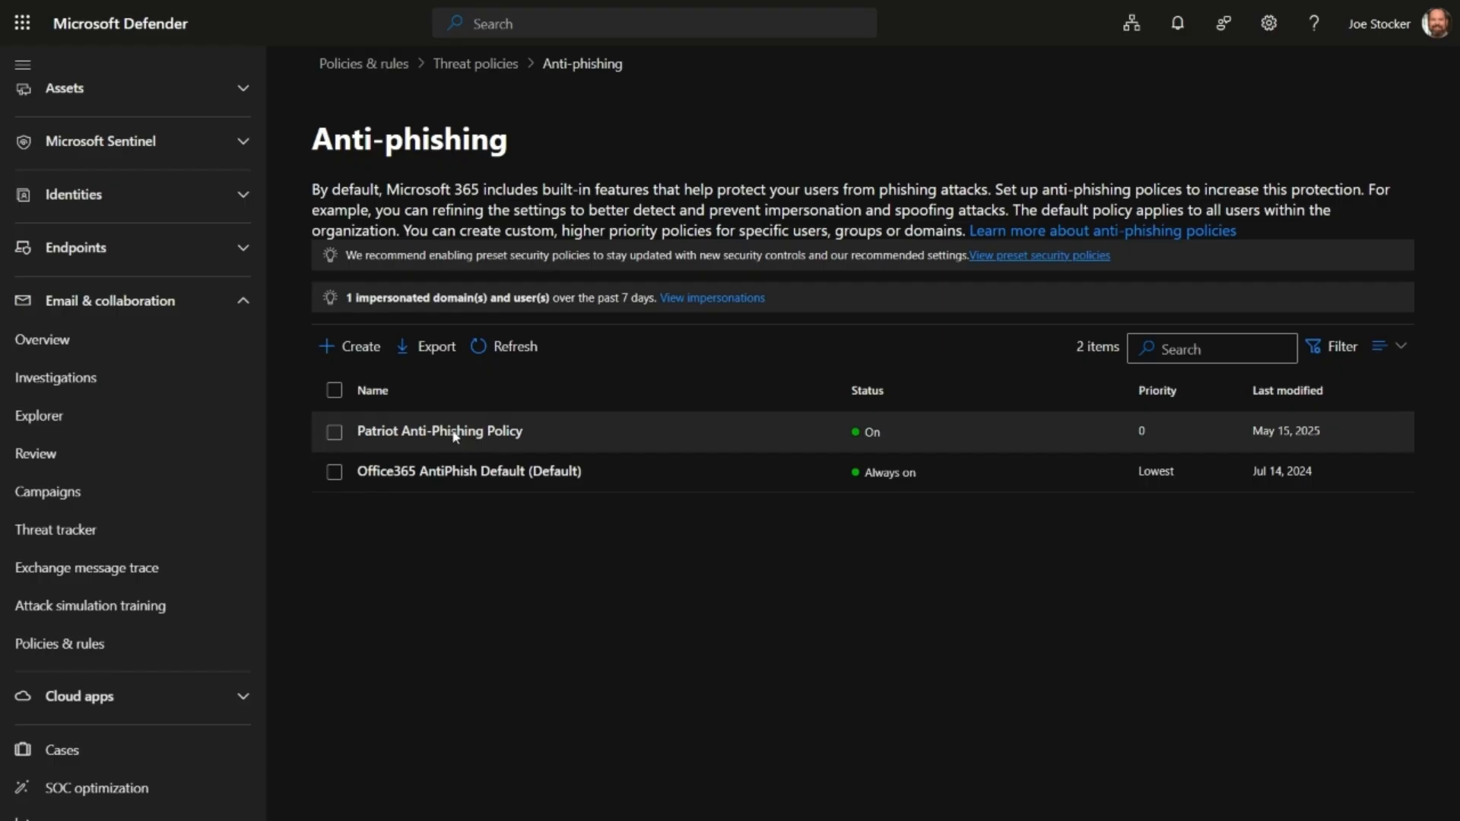
pyautogui.moveTo(358, 347)
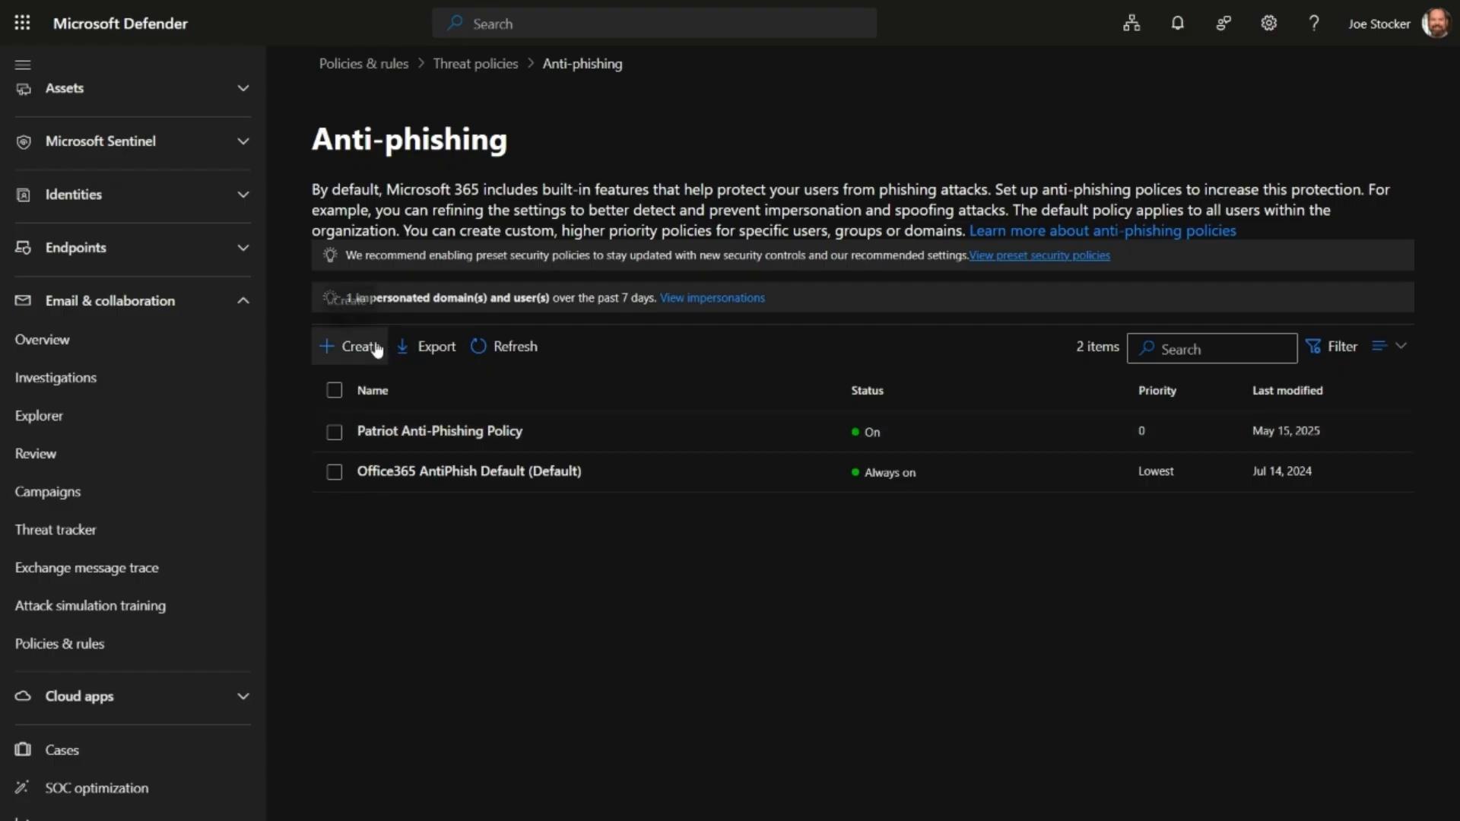
pyautogui.click(439, 431)
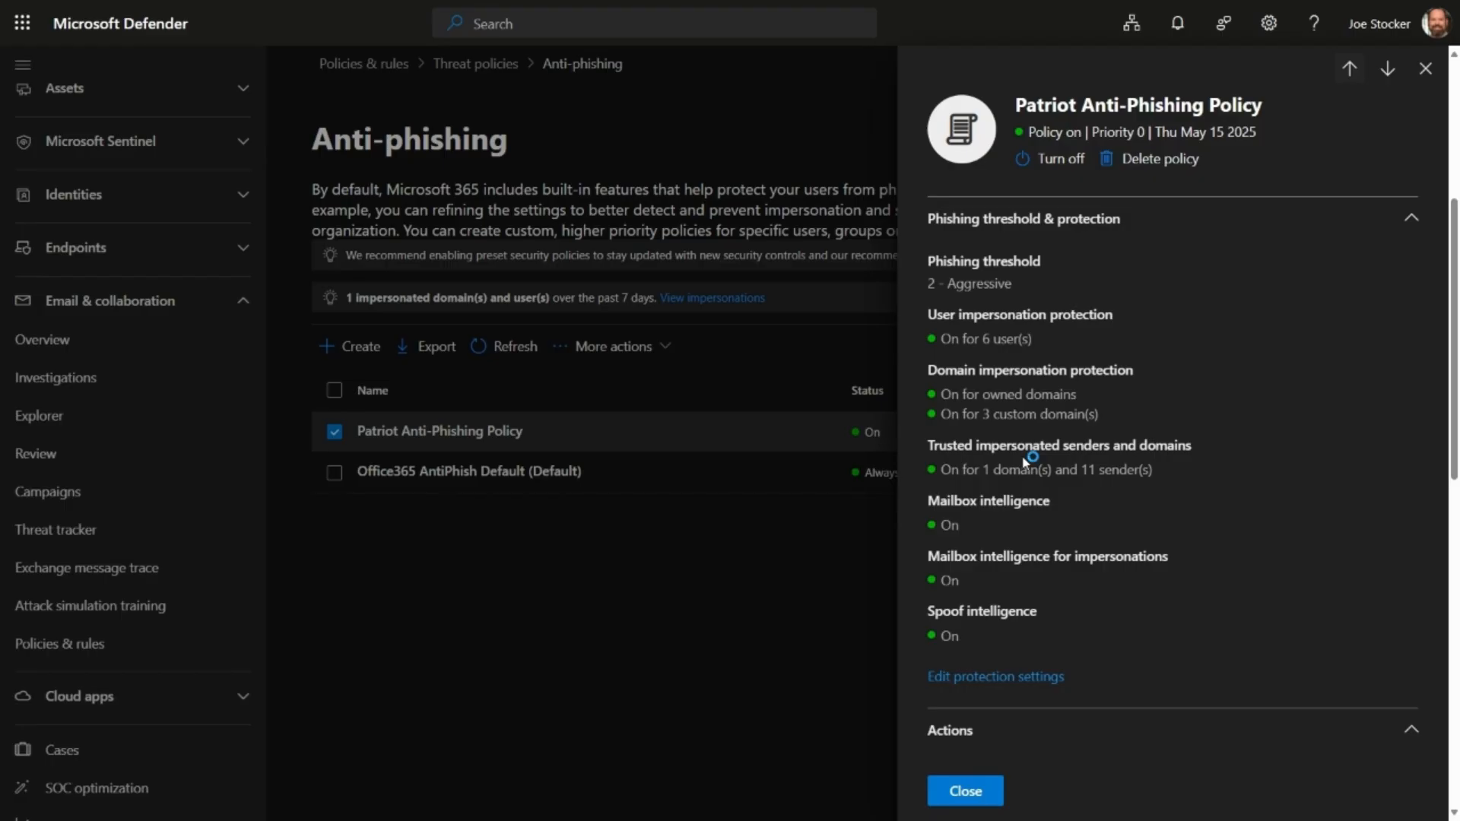
pyautogui.moveTo(1012, 517)
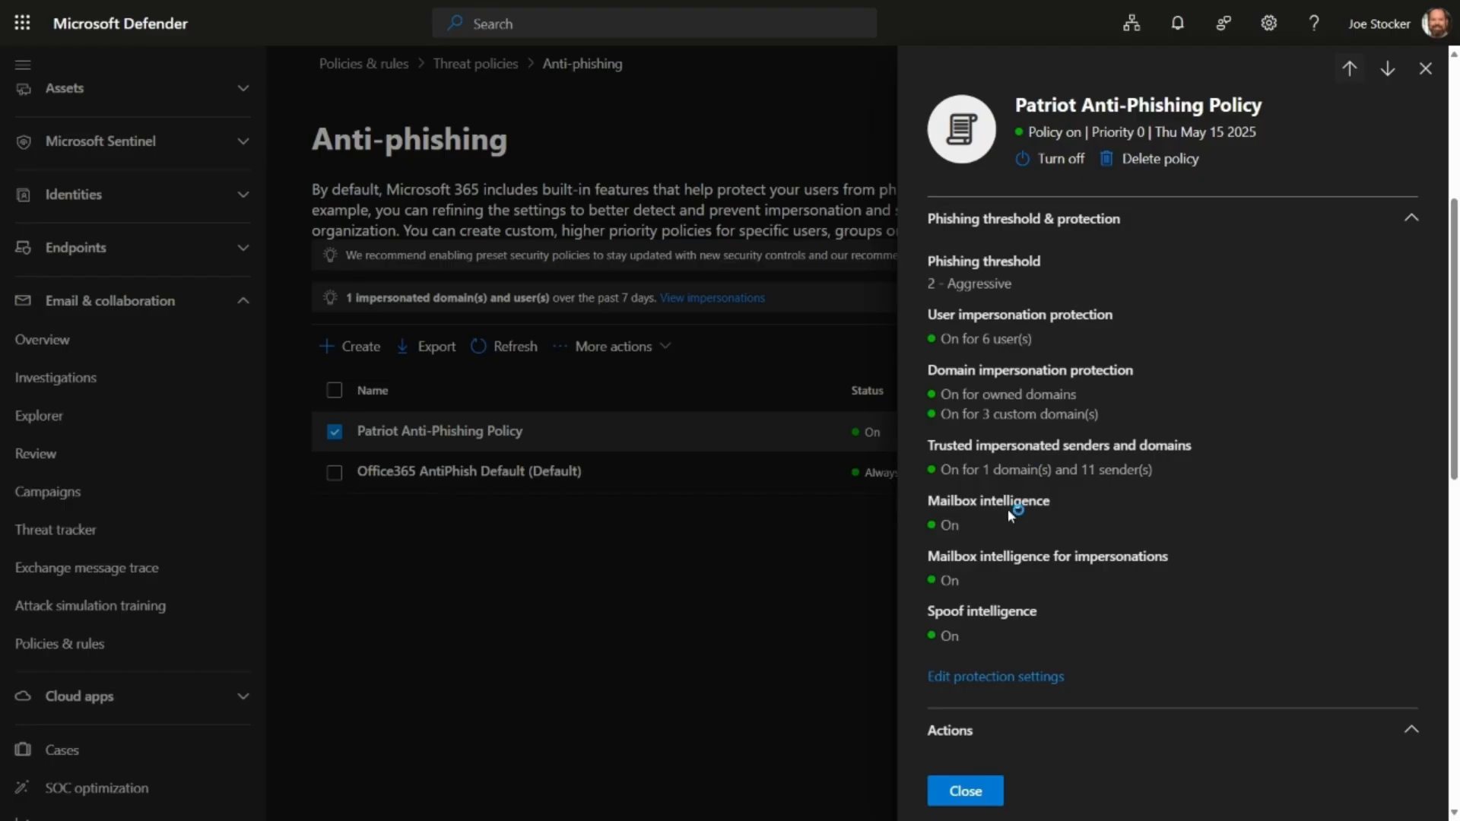
pyautogui.moveTo(1024, 562)
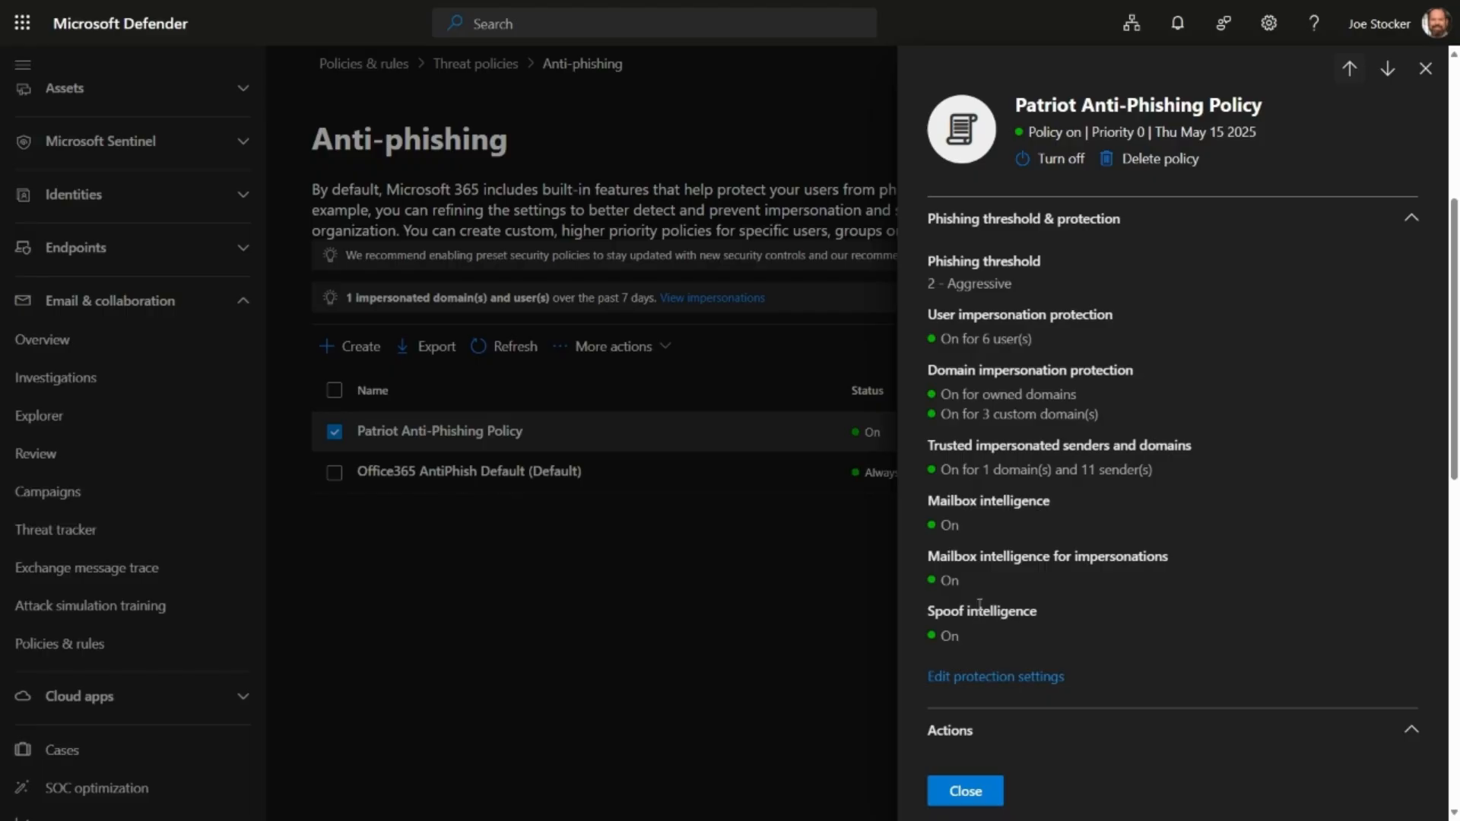
# Step: Scroll through the Patriot policy's phishing threshold and protection settings toward Actions
pyautogui.scroll(-3)
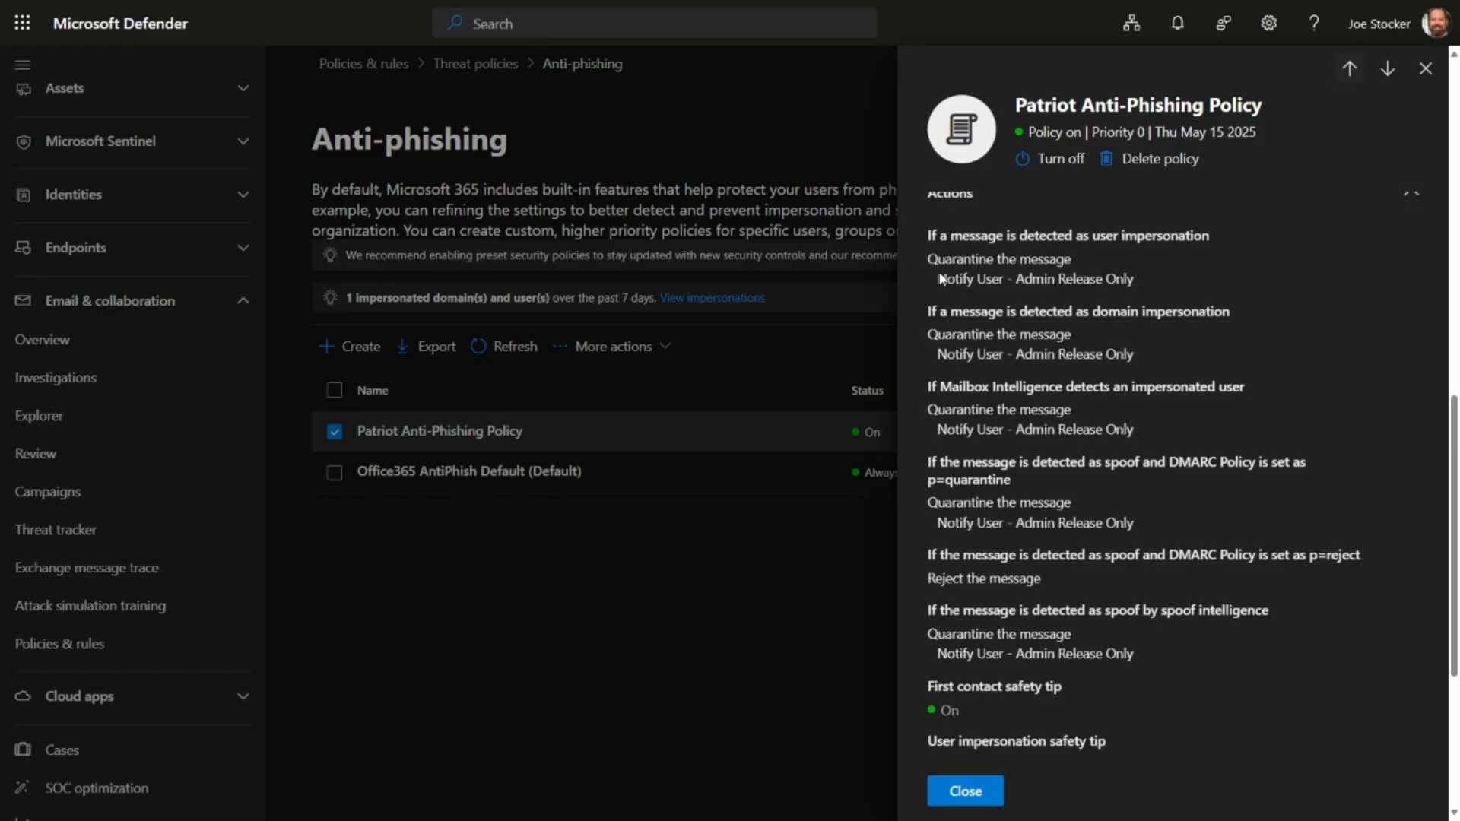
# Step: Scroll through the policy's Actions: quarantine impersonation and spoof, reject DMARC p=reject
pyautogui.scroll(-3)
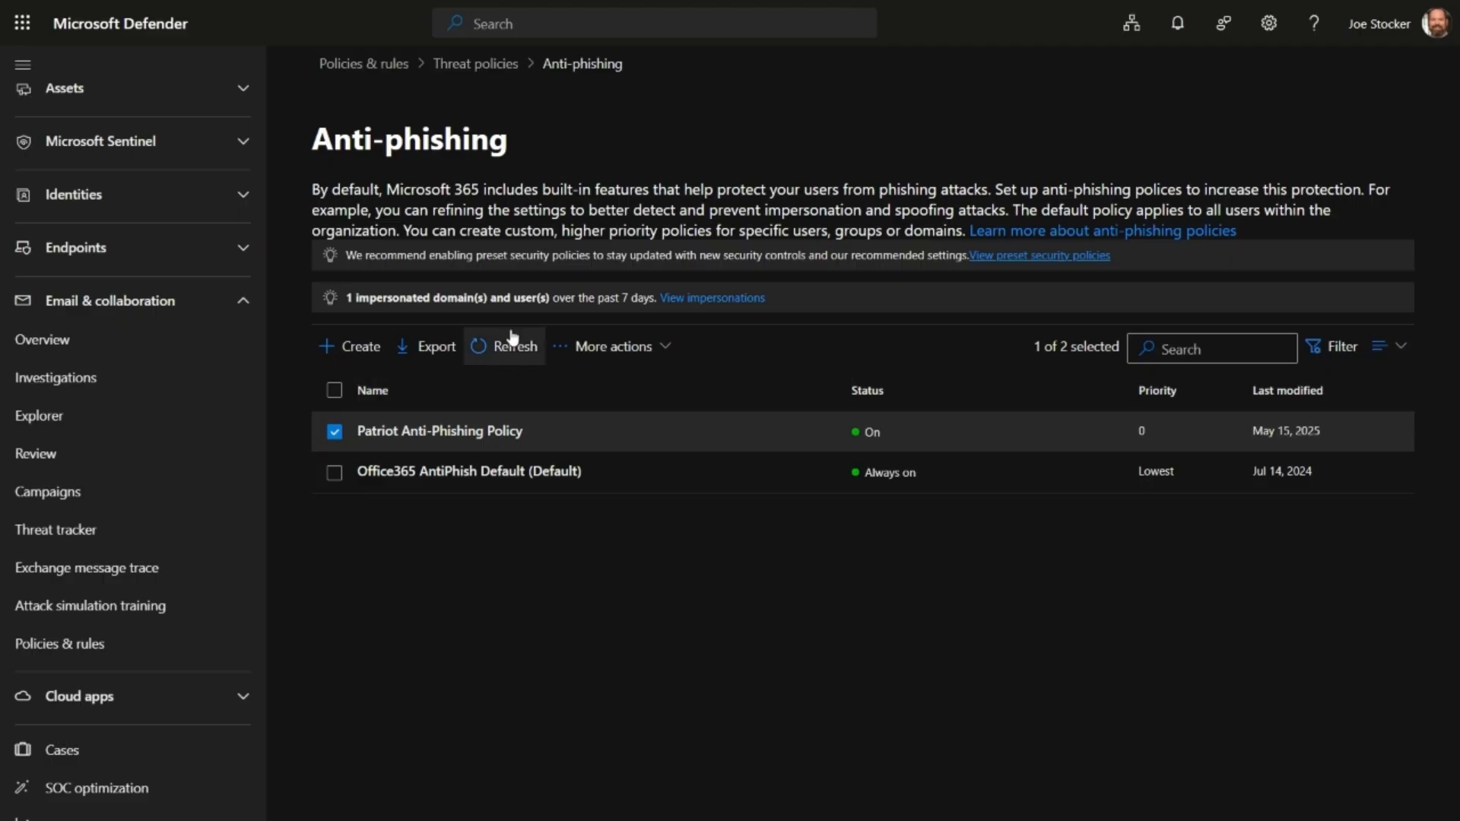
pyautogui.moveTo(711, 297)
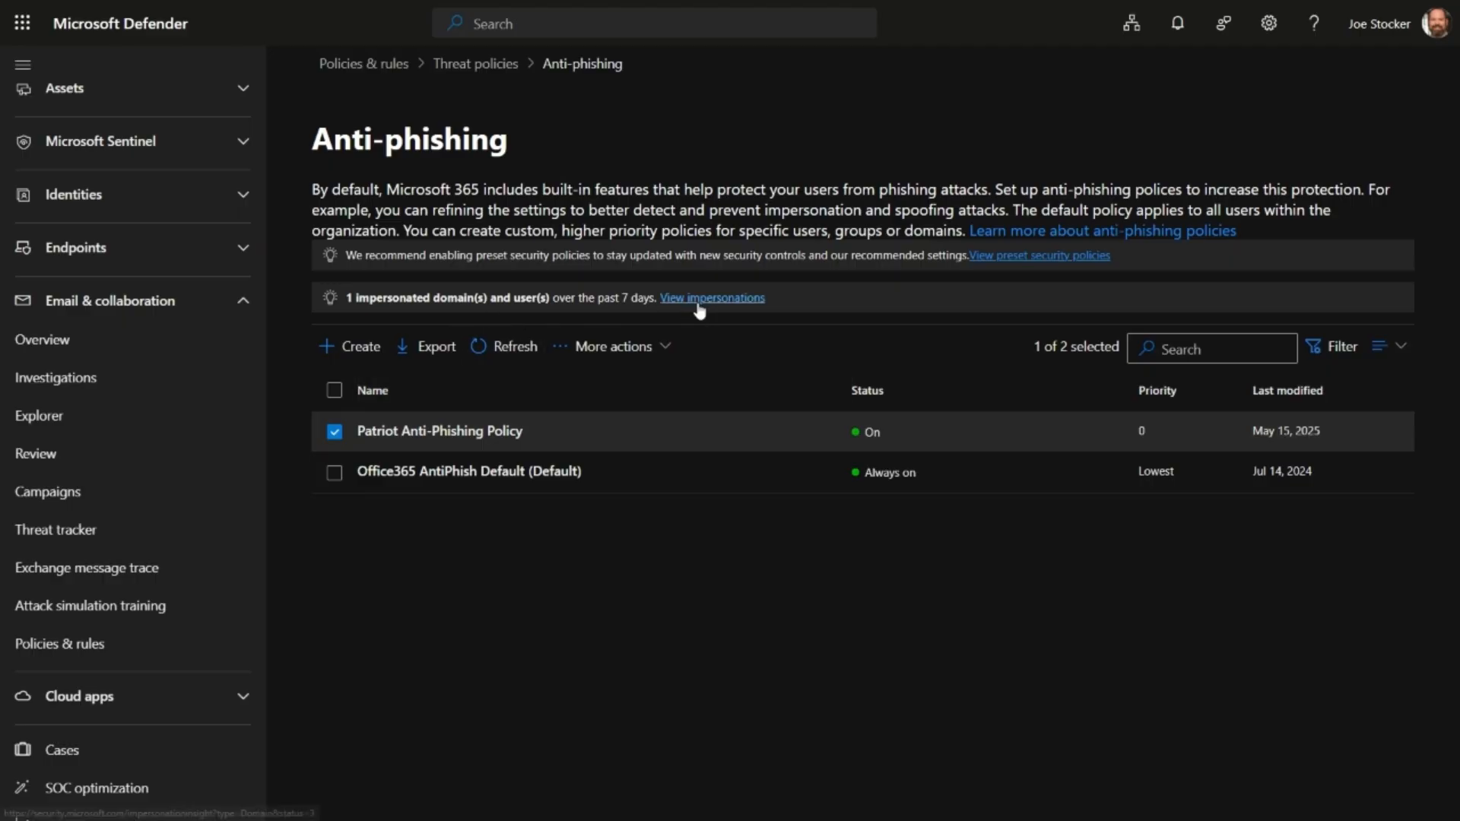
pyautogui.moveTo(559, 473)
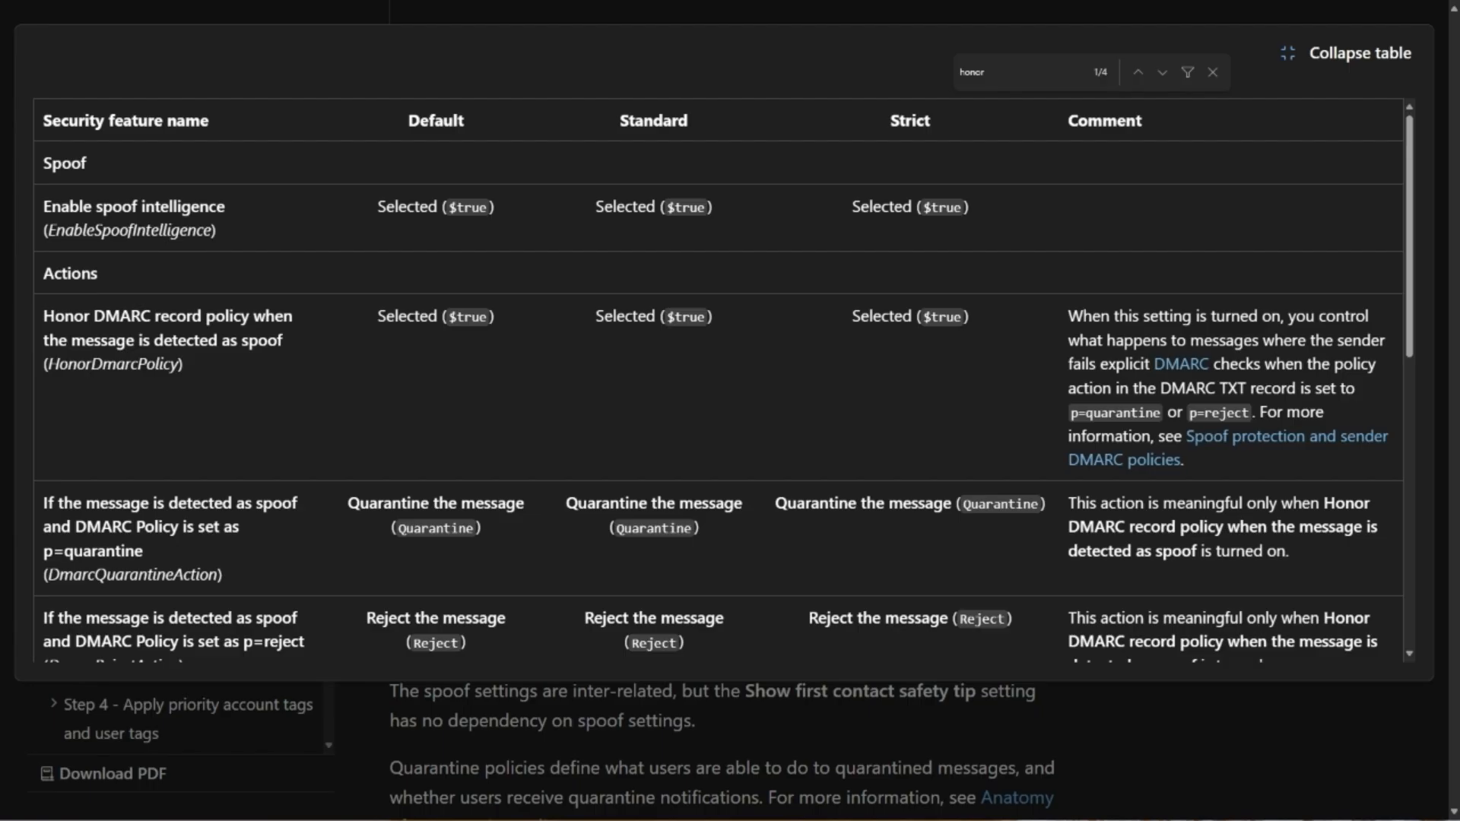
# Step: Scroll the spoof settings comparison table and generate a QR code for the page
pyautogui.scroll(-3)
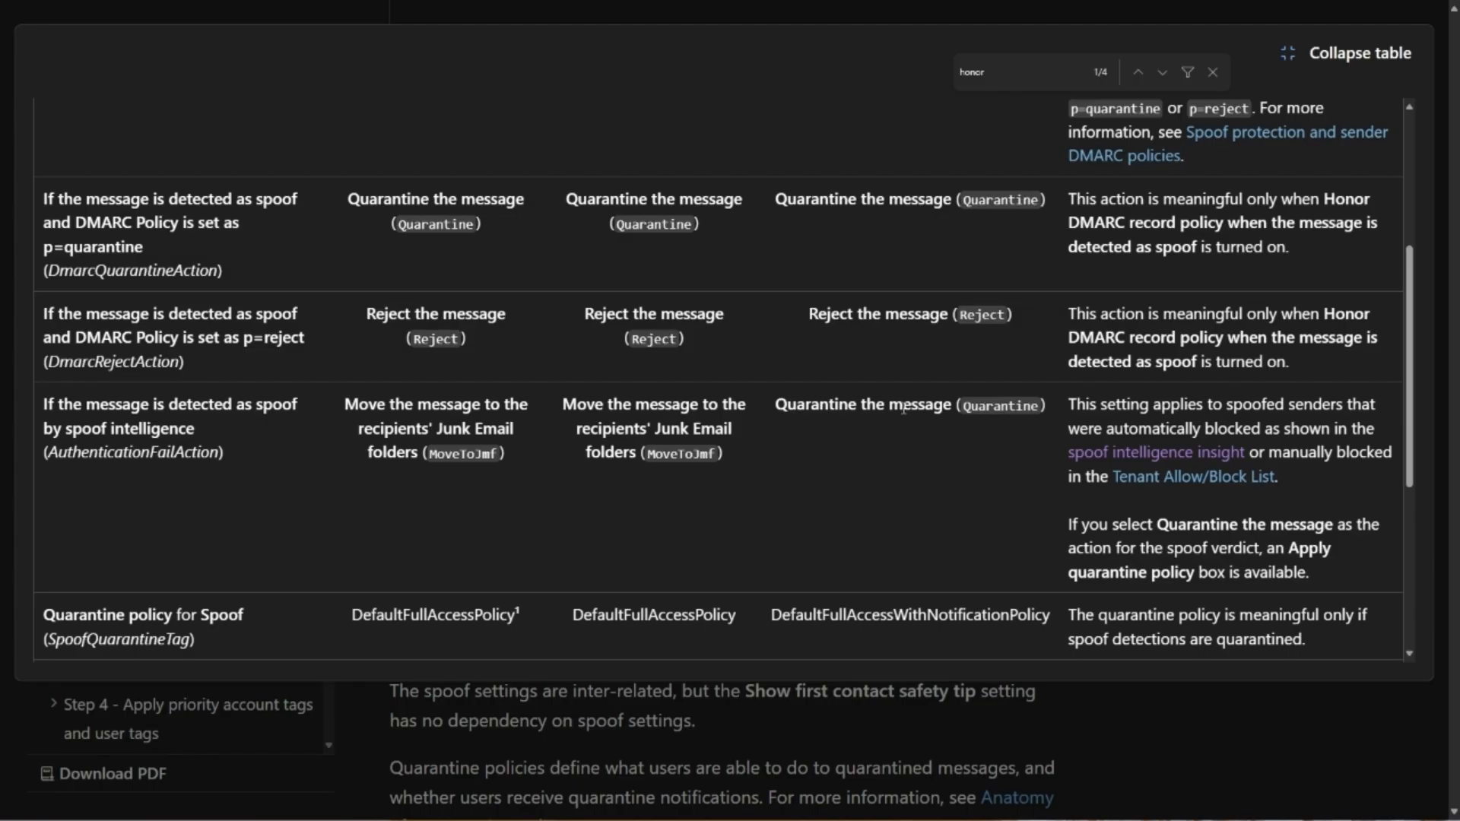
pyautogui.moveTo(1182, 705)
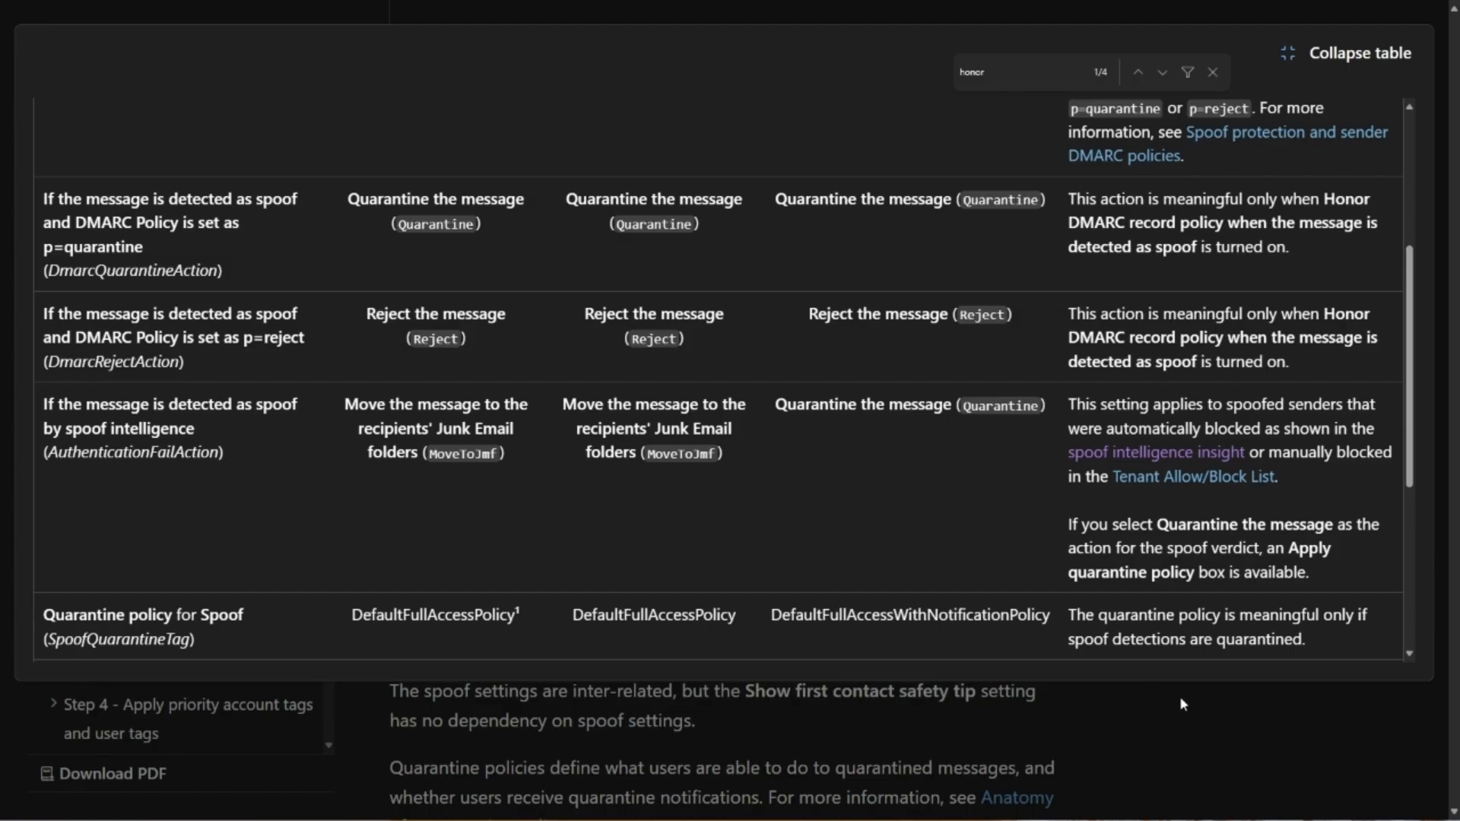
pyautogui.rightClick(1182, 705)
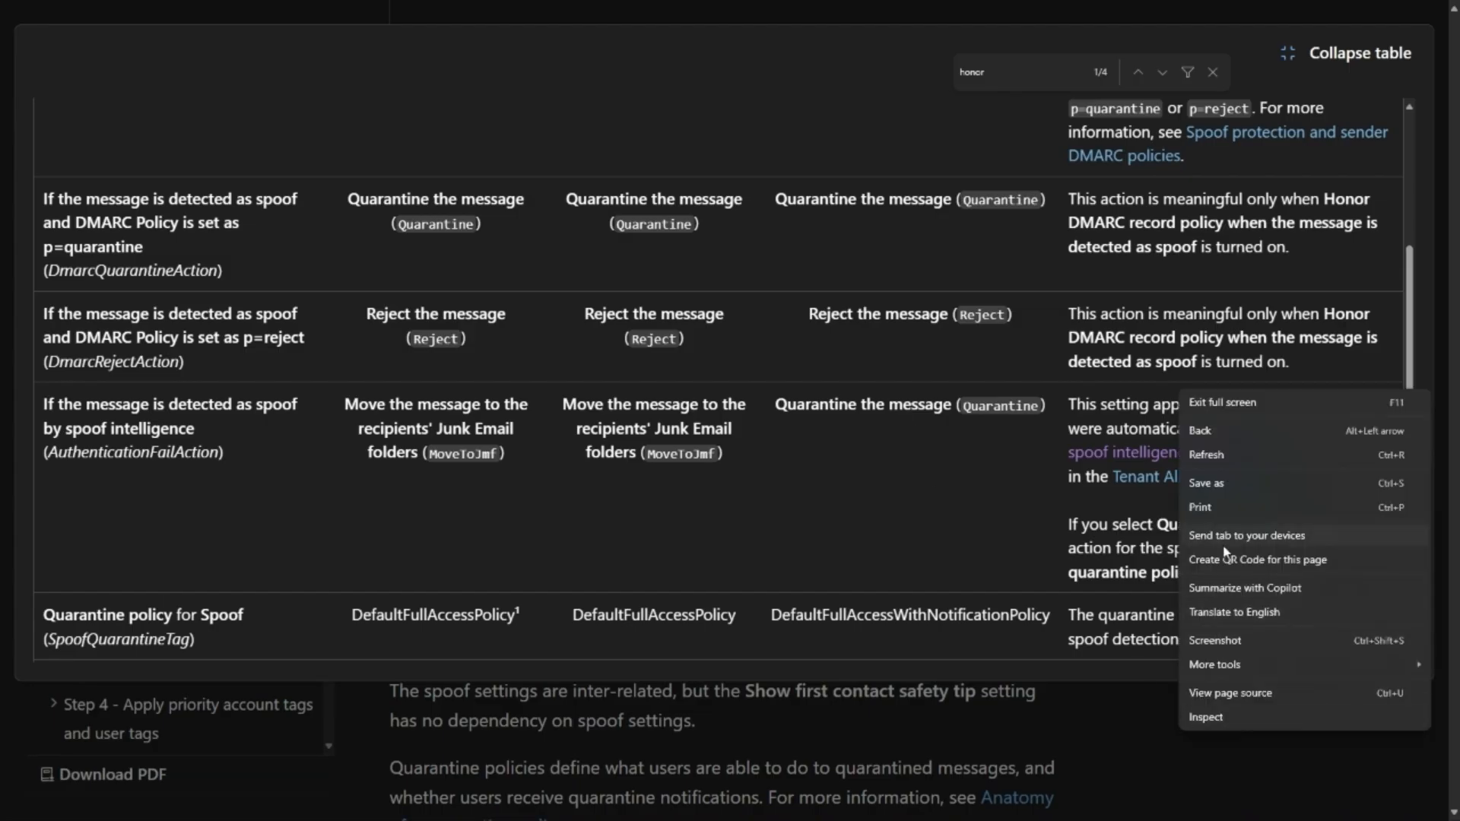
pyautogui.click(1257, 559)
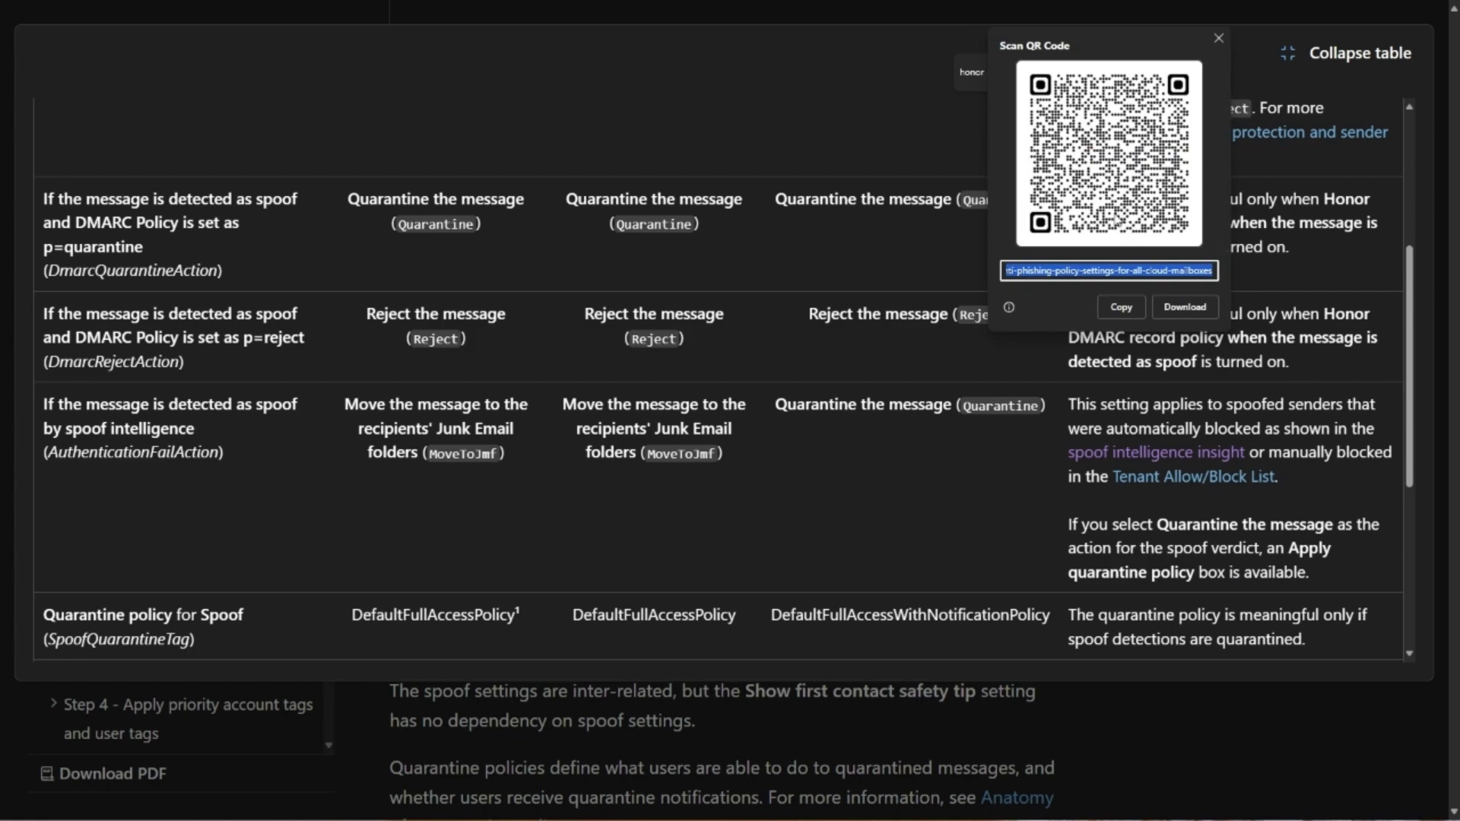